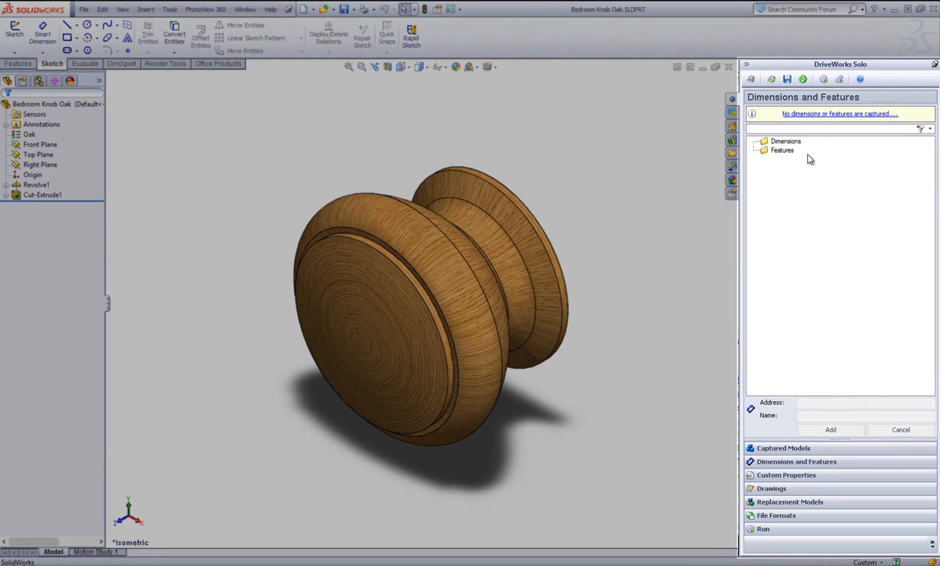
Show the captured Bedroom Knob Oak, D Handle Chrome Small and Shaker Knob Large Steel replacement models.
click(784, 501)
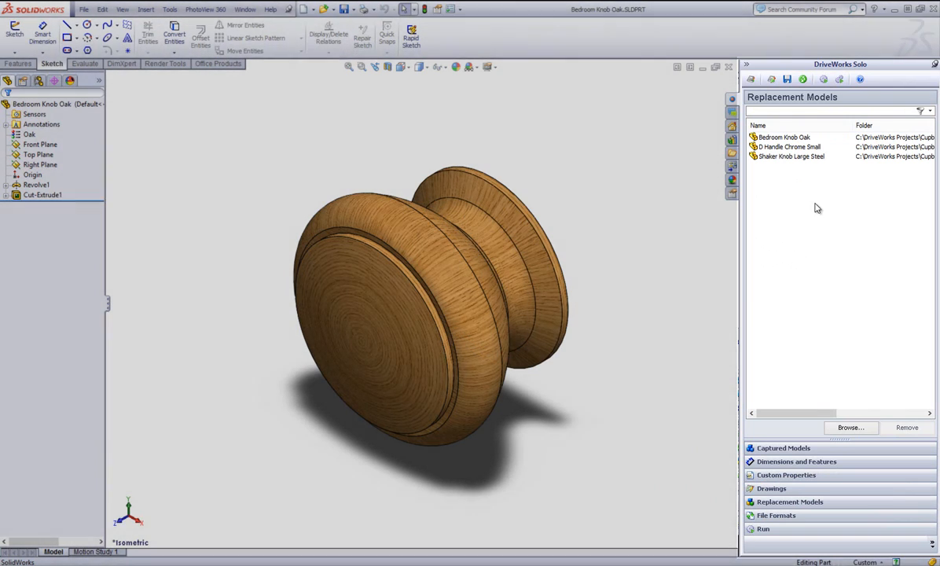
click(784, 136)
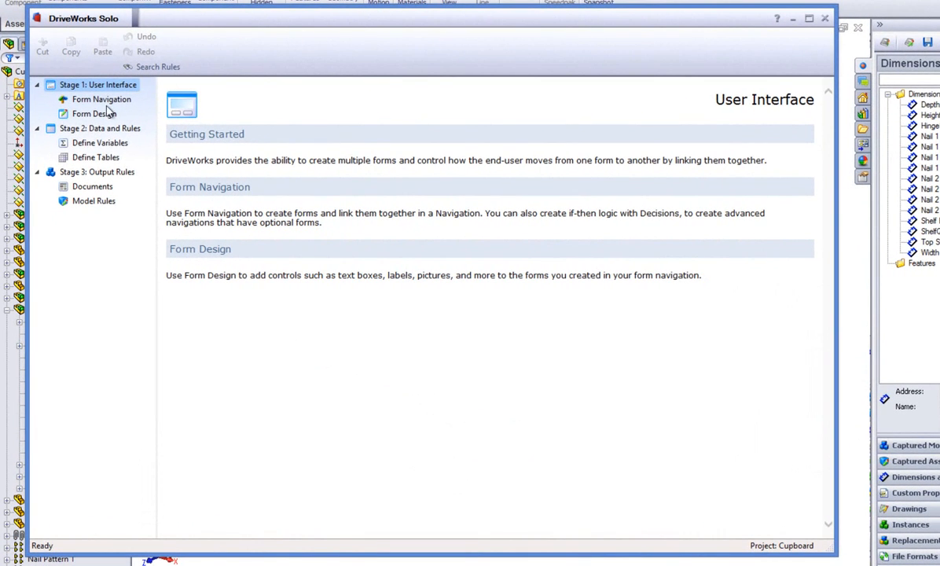
Open the Style form in Form Design and select its Handles combo box.
click(93, 113)
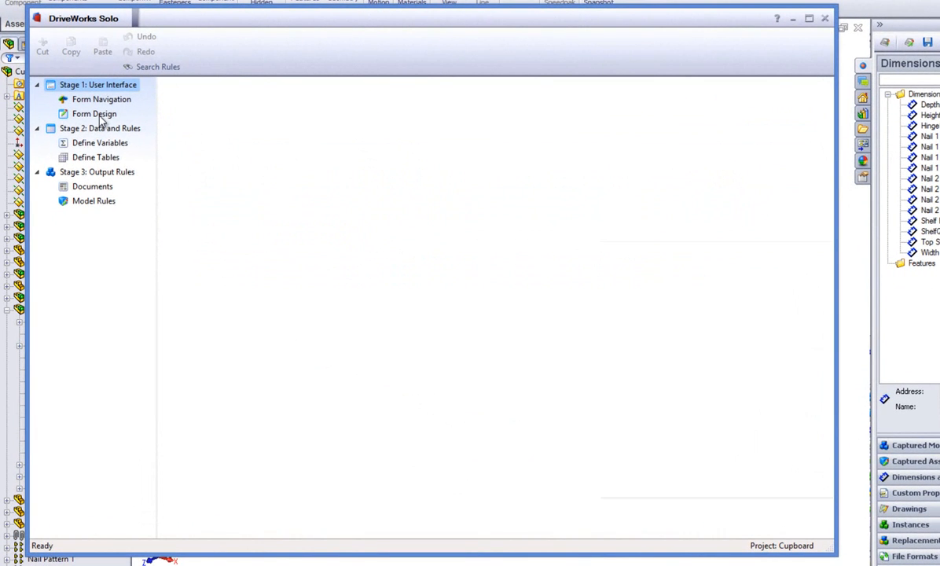
click(94, 114)
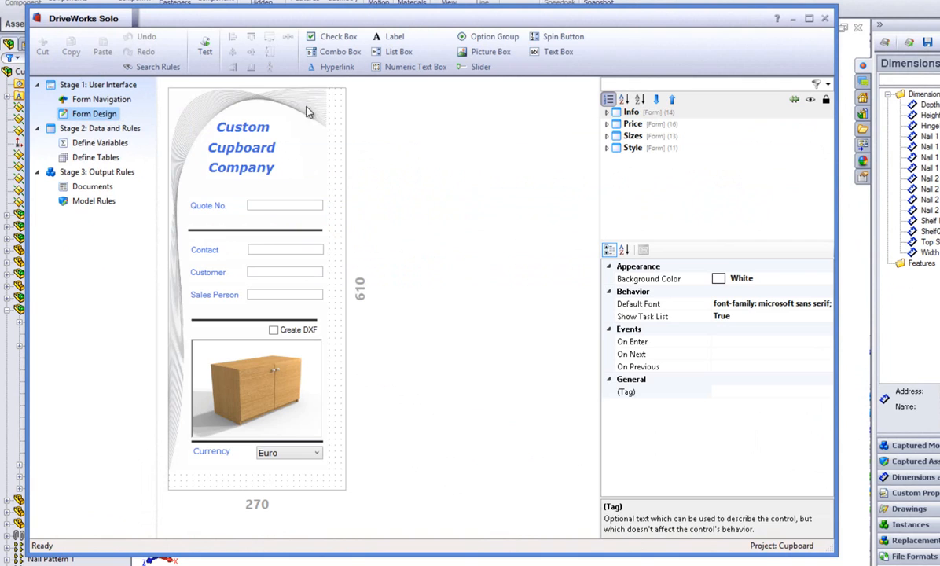
click(633, 148)
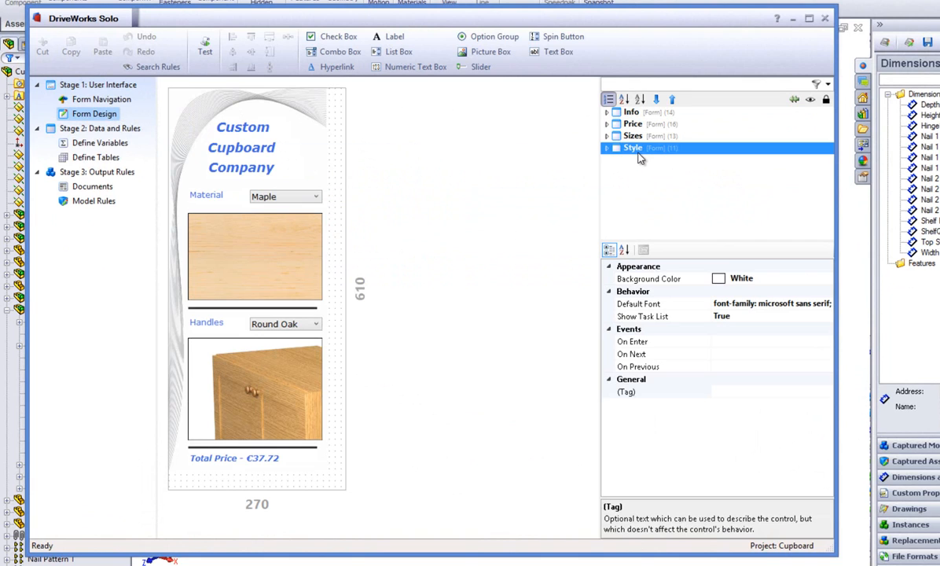
click(607, 148)
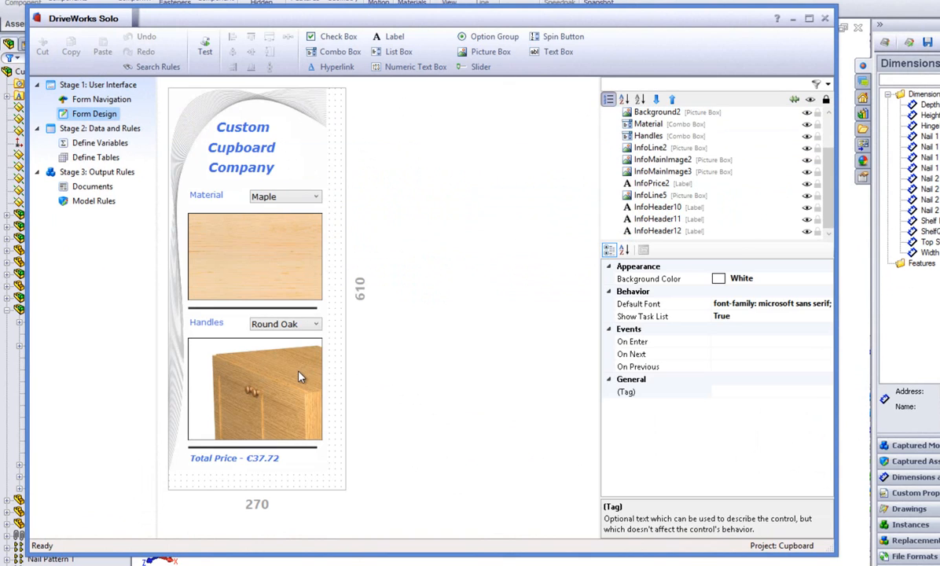
click(284, 324)
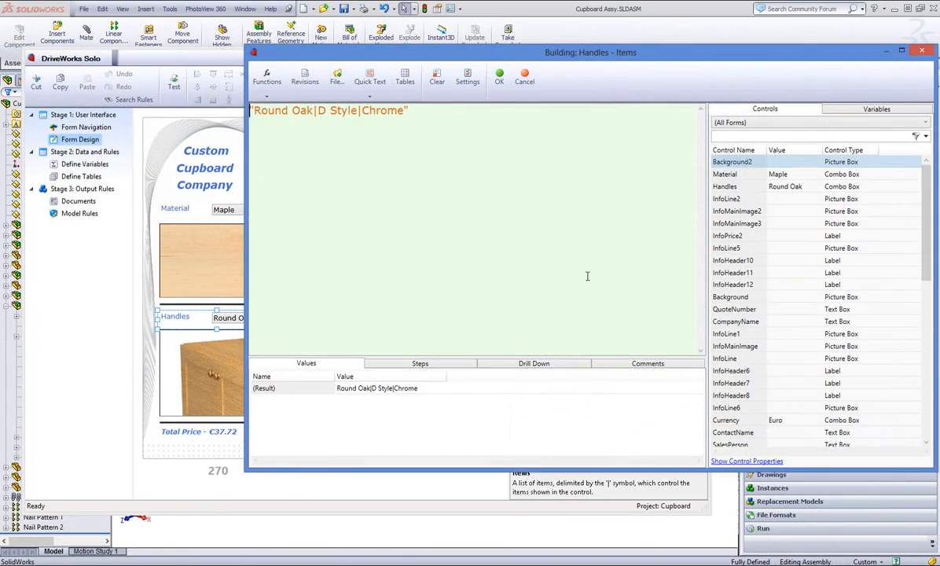
mouse_move(536, 150)
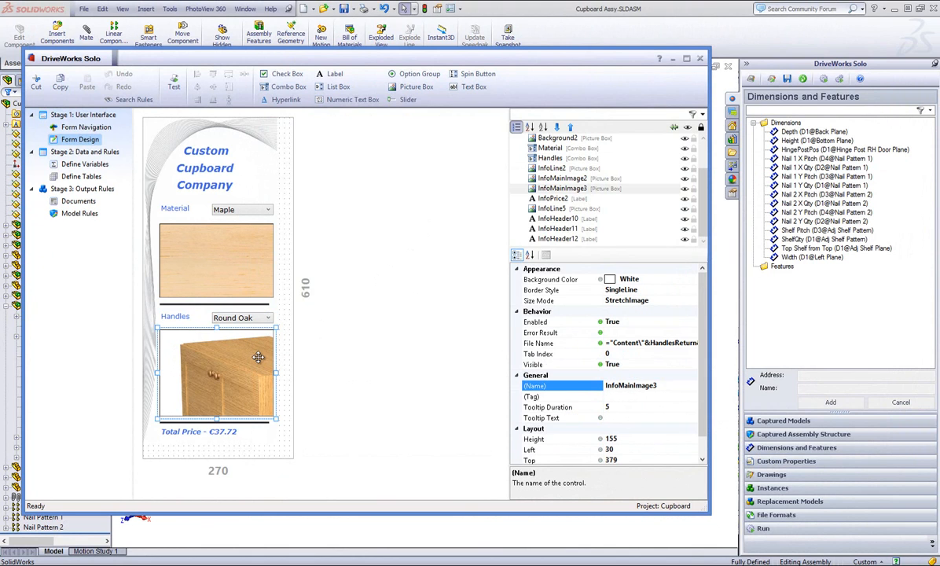
Open the handle picture's File Name rule building Content\Round Oak.jpg from HandlesReturn.
click(539, 342)
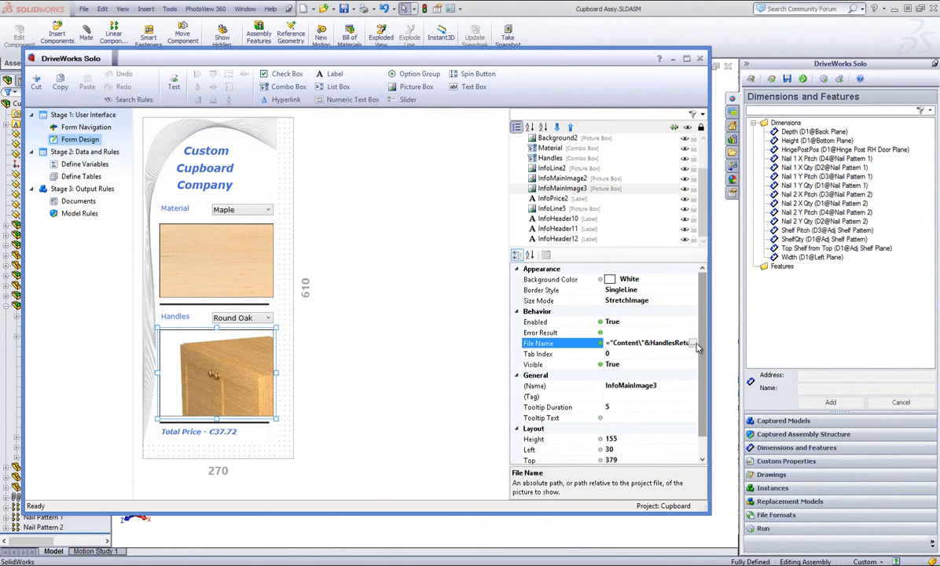
click(697, 342)
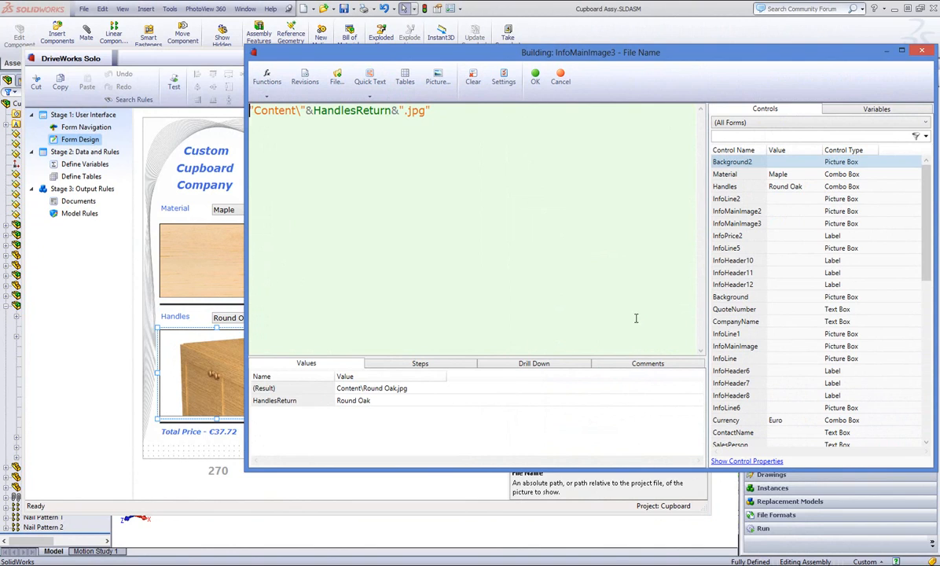
mouse_move(577, 316)
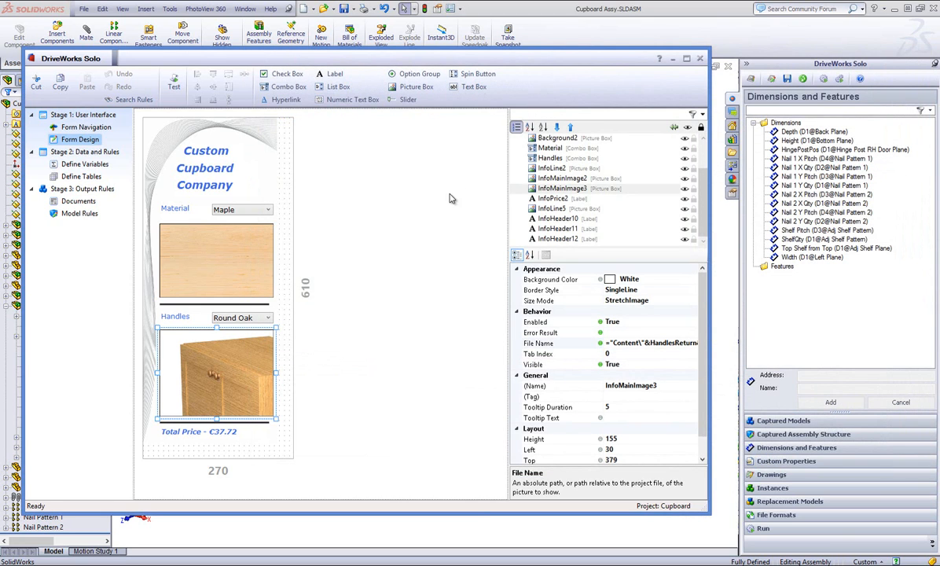
Test the Style form by choosing D Style handles, showing the D-handle picture.
click(174, 87)
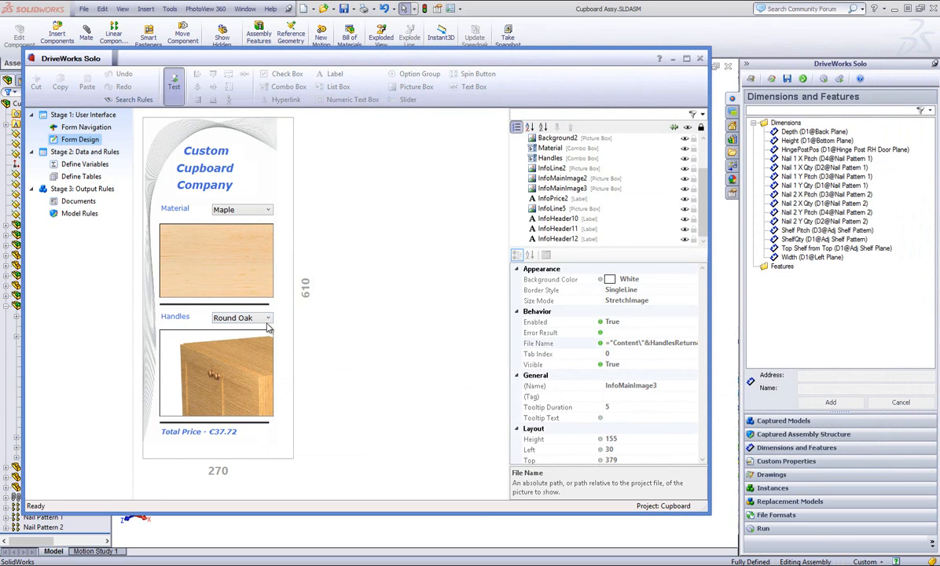
click(267, 318)
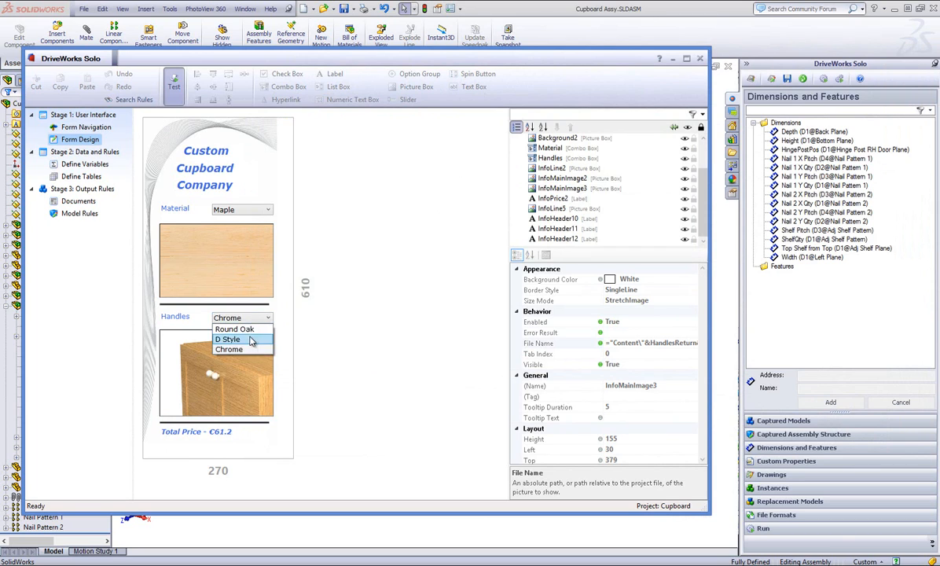
click(228, 339)
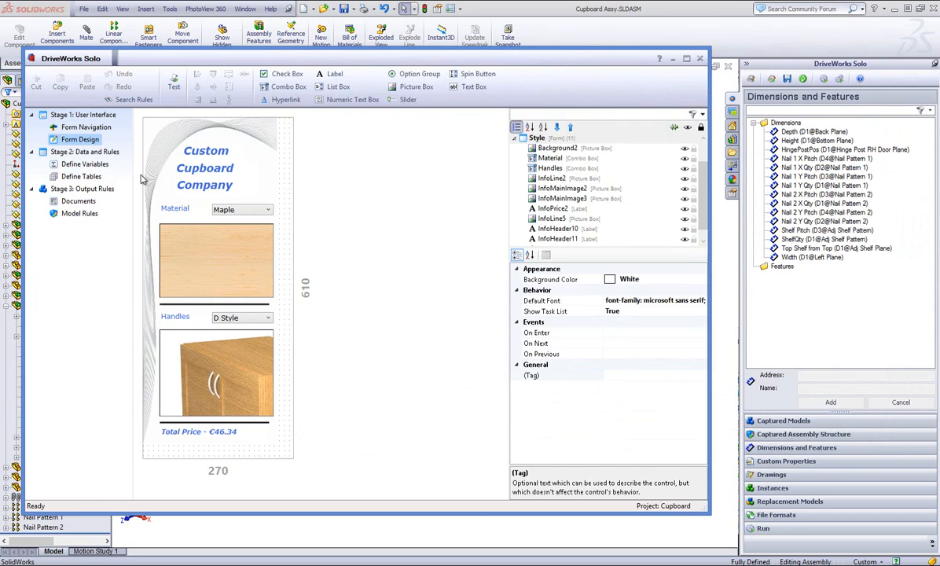
Show Bedroom Knob Oak's rules under Cupboard Assy > Cupboard LeftDoor Assy in Model Rules.
click(79, 213)
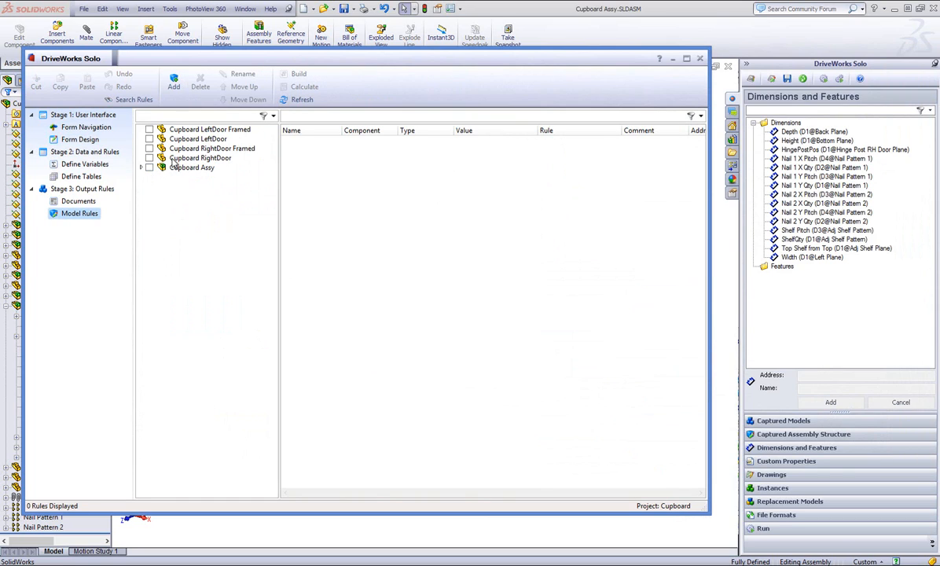
click(141, 168)
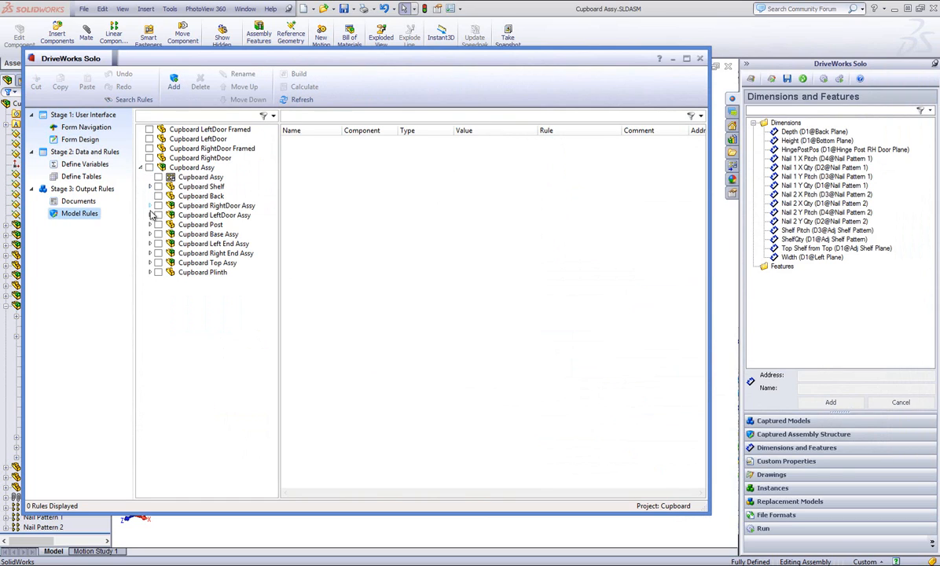
click(150, 214)
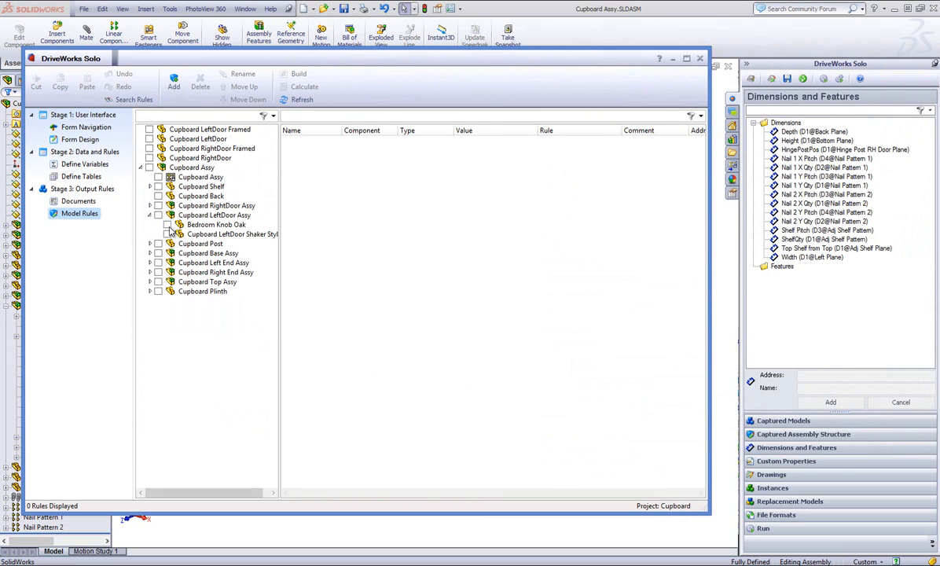
click(167, 224)
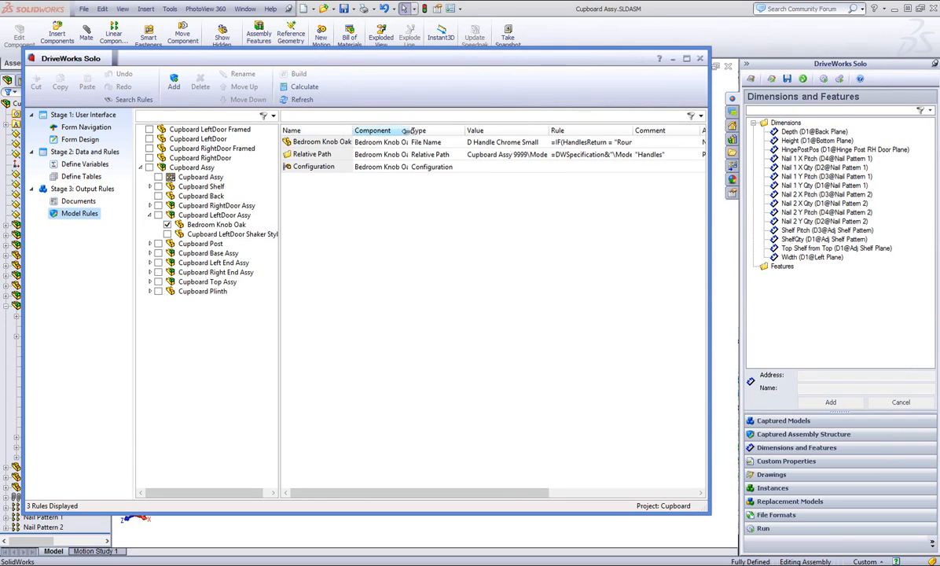
click(683, 60)
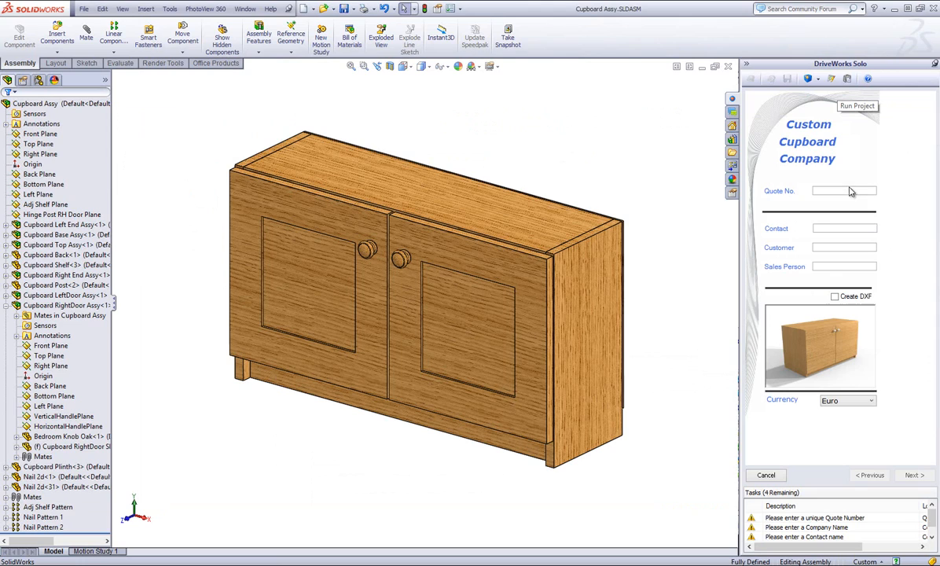
Enter quote number DW123 on the specification's first form.
text(DW123)
text(Steve)
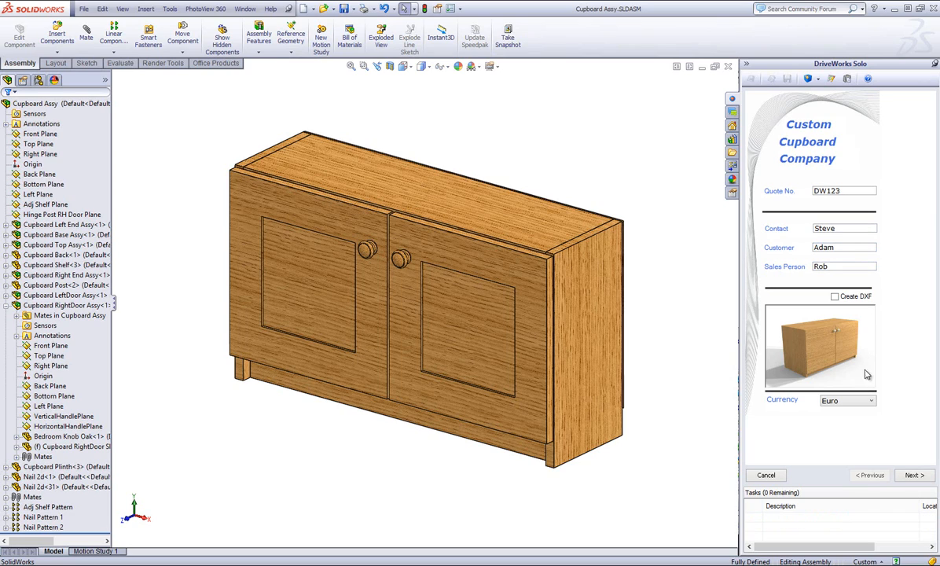
Advance past the sizes page, pick Round Oak handles, and finish to generate Cupboard Assy_RTA01.
click(914, 475)
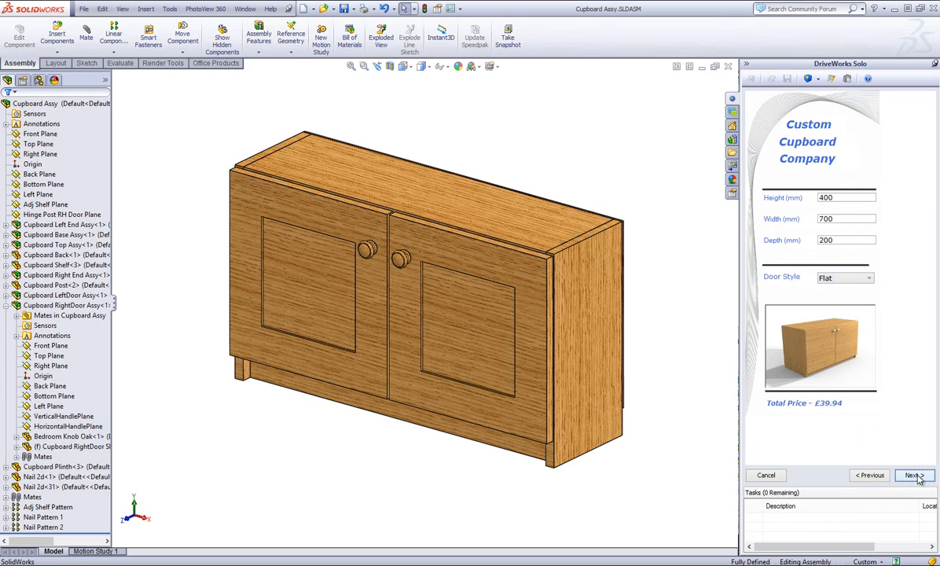
click(915, 475)
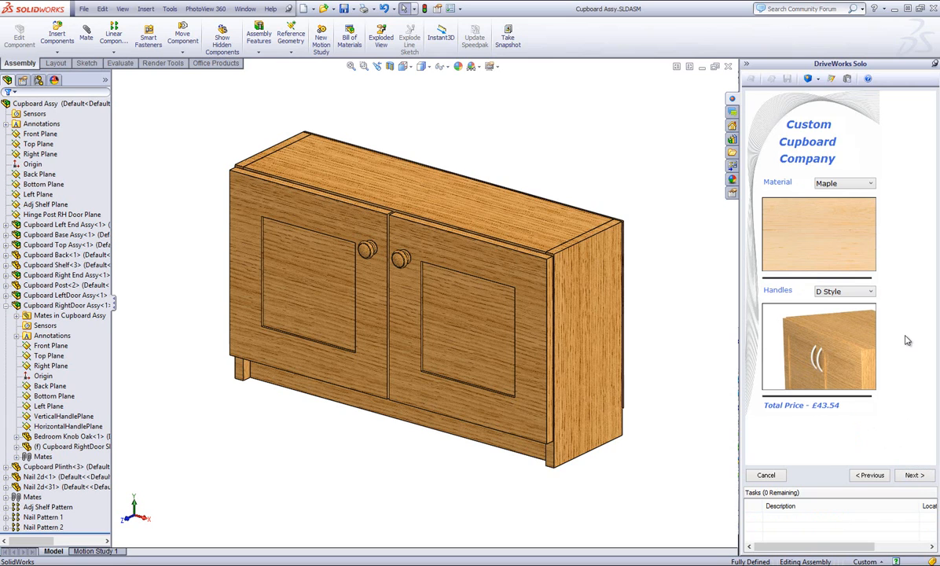
click(869, 291)
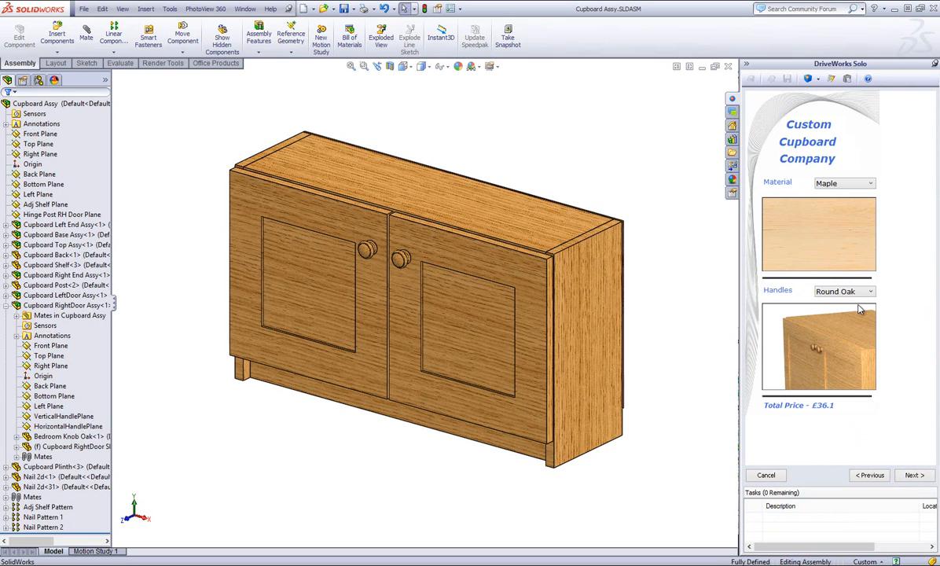
click(914, 474)
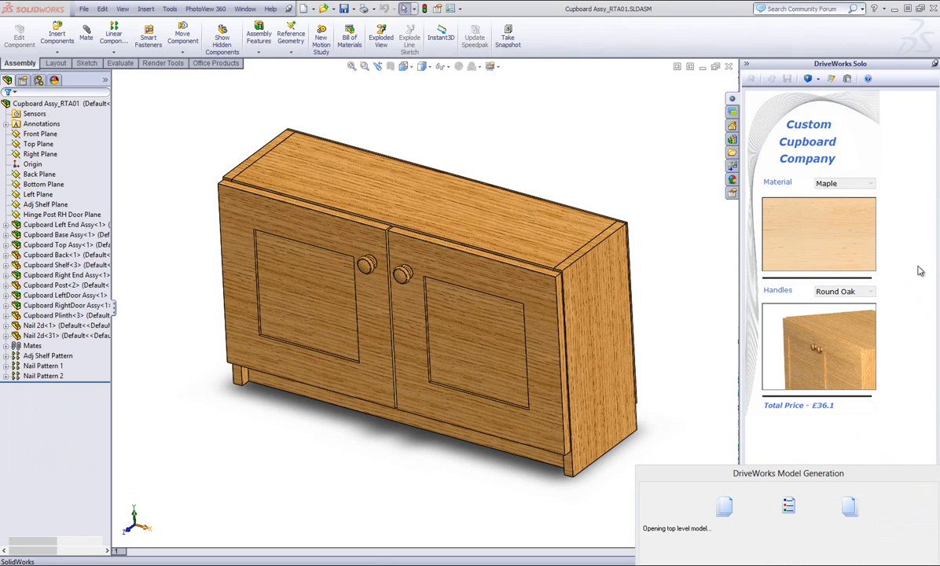